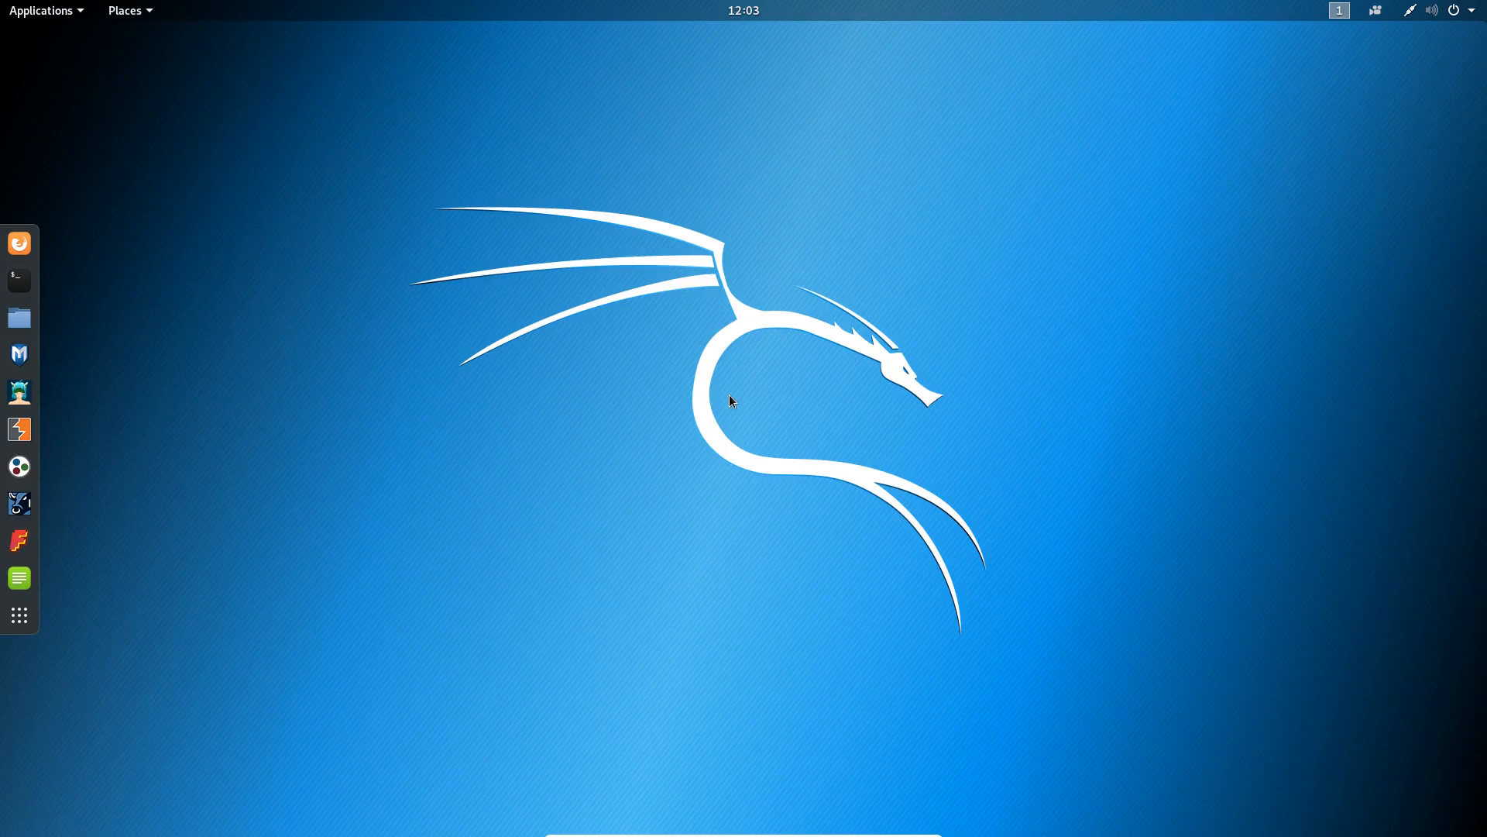
{"action": "mouse_move", "coordinate": [19, 243]}
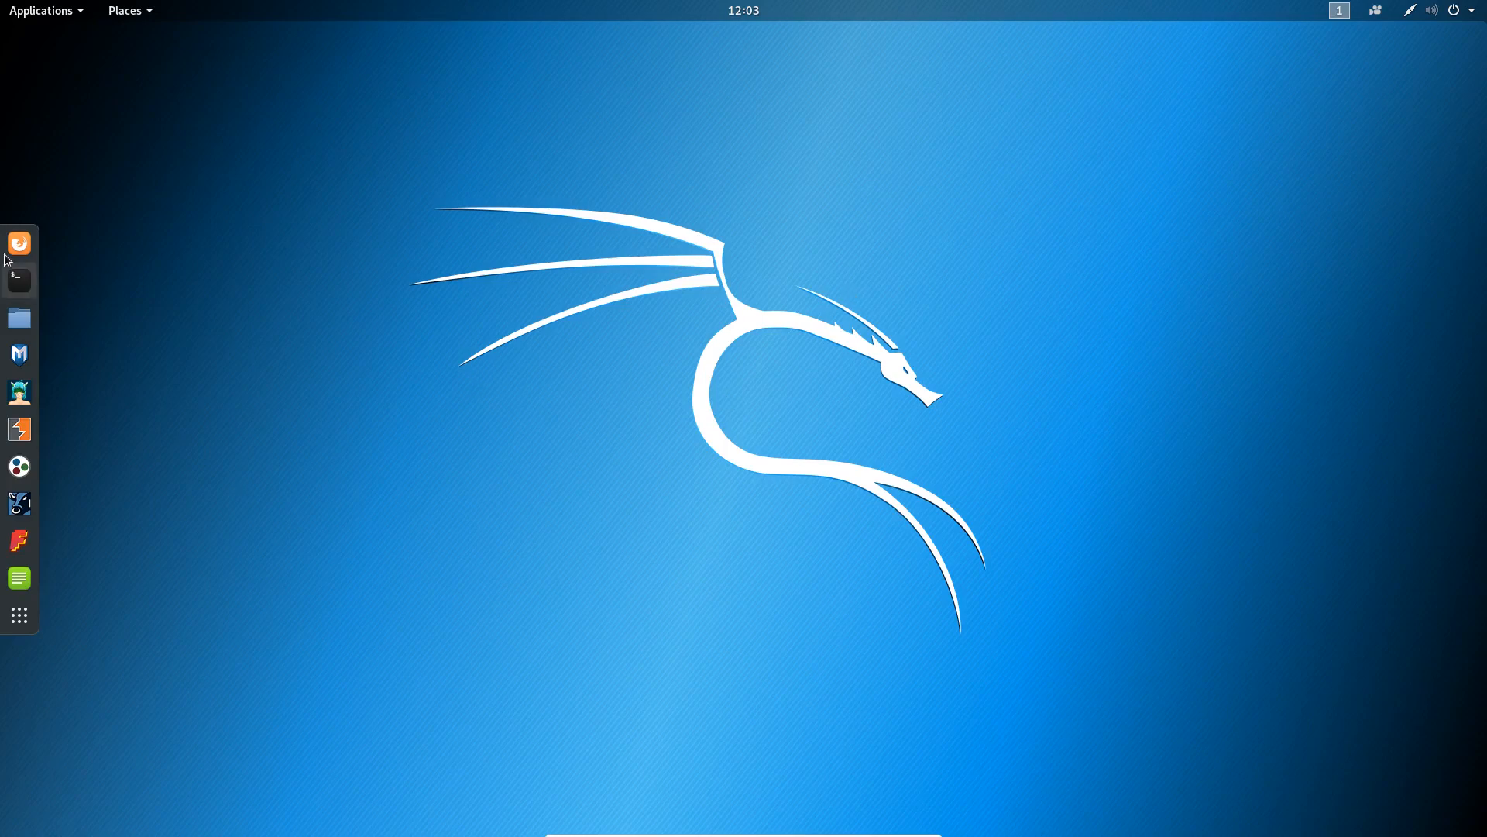
Launch a Terminal window from the dock, showing the NMAP banner and root prompt
{"action": "left_click", "coordinate": [19, 280]}
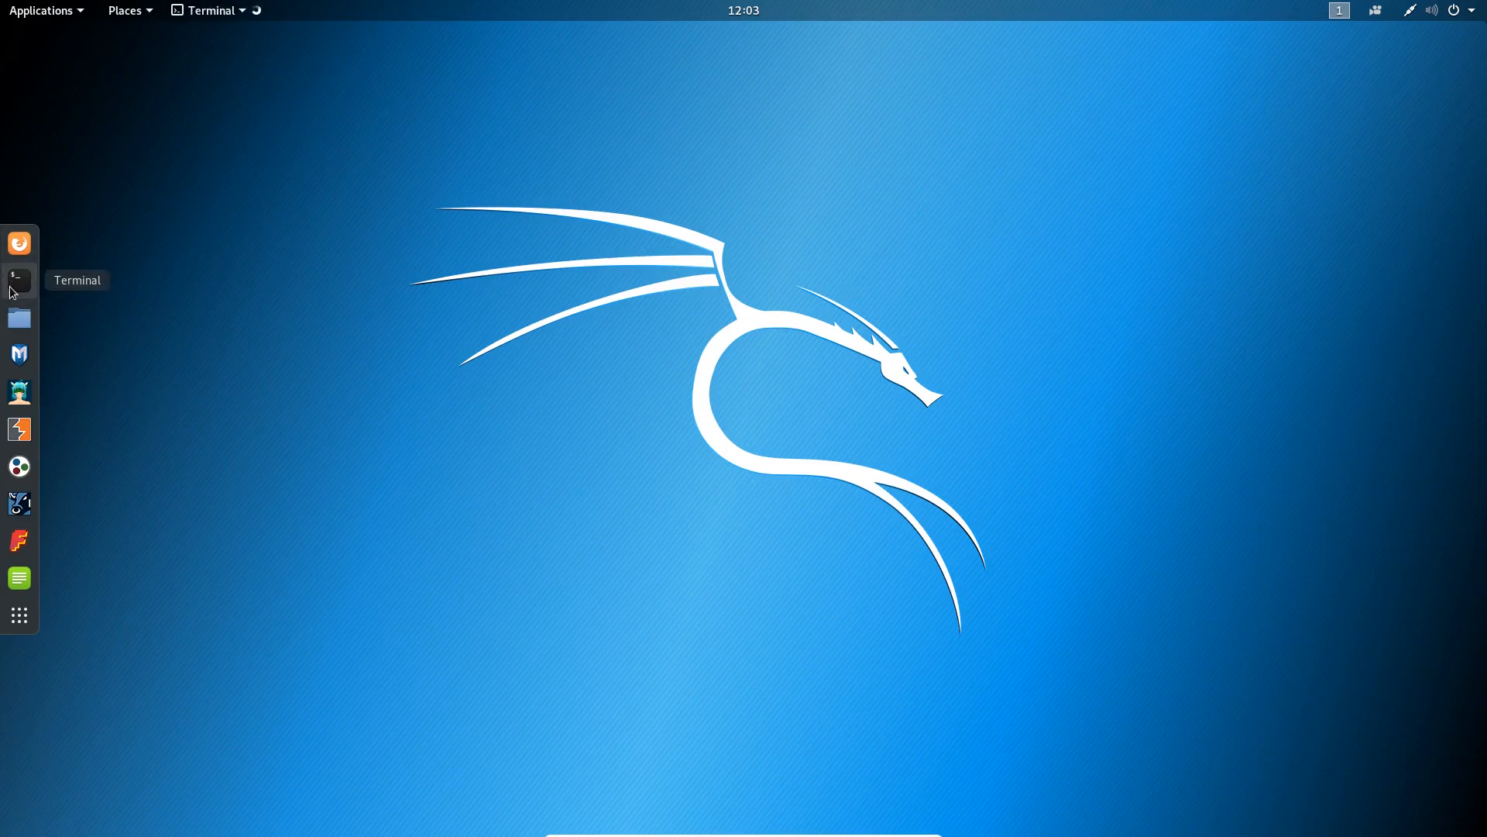
{"action": "left_click", "coordinate": [19, 281]}
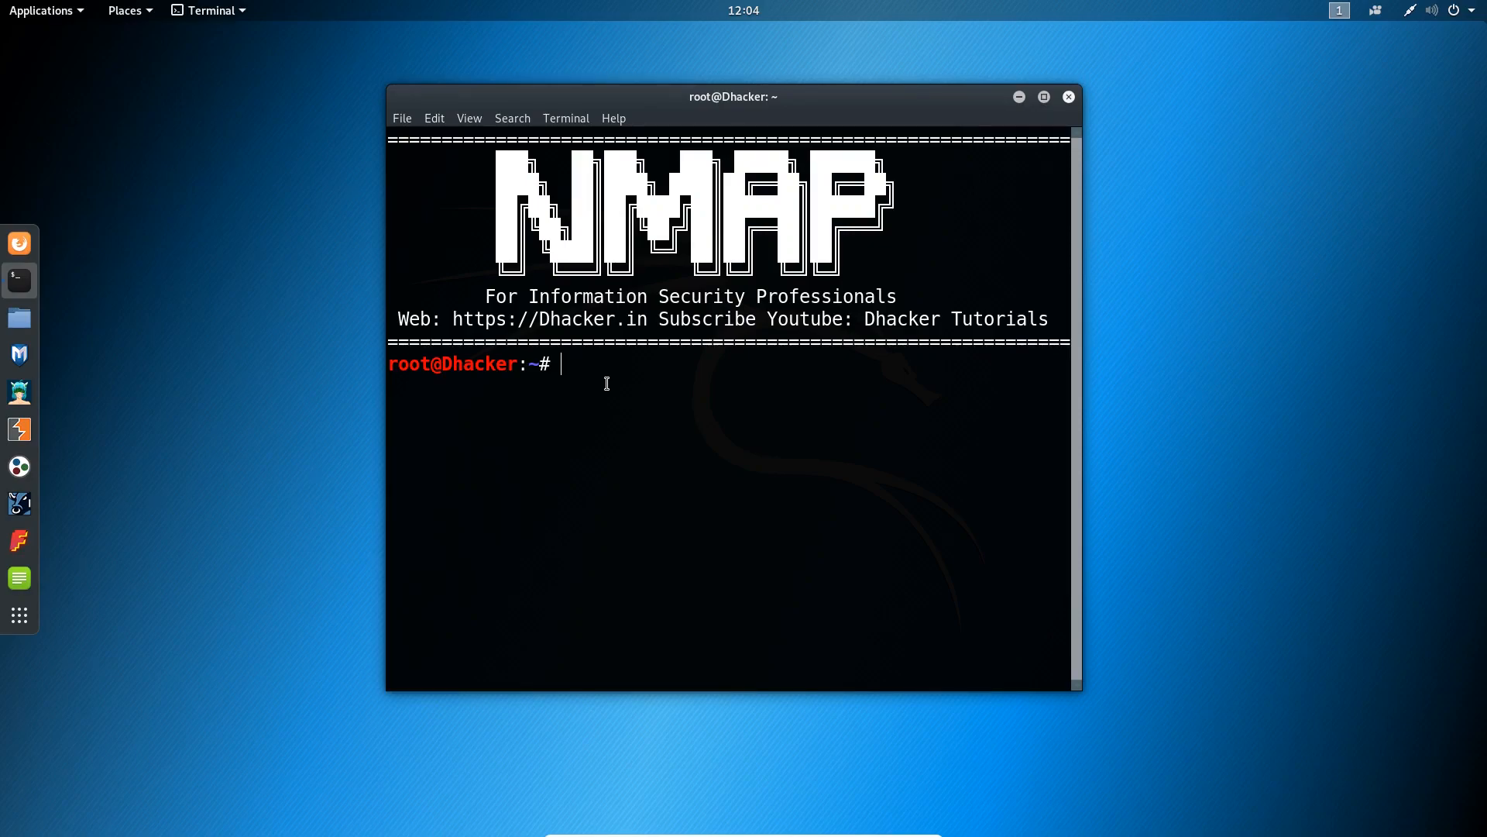
Run nmap -sS -O 192.168.0.107 to SYN-scan the host with OS detection
{"action": "type", "text": "nma"}
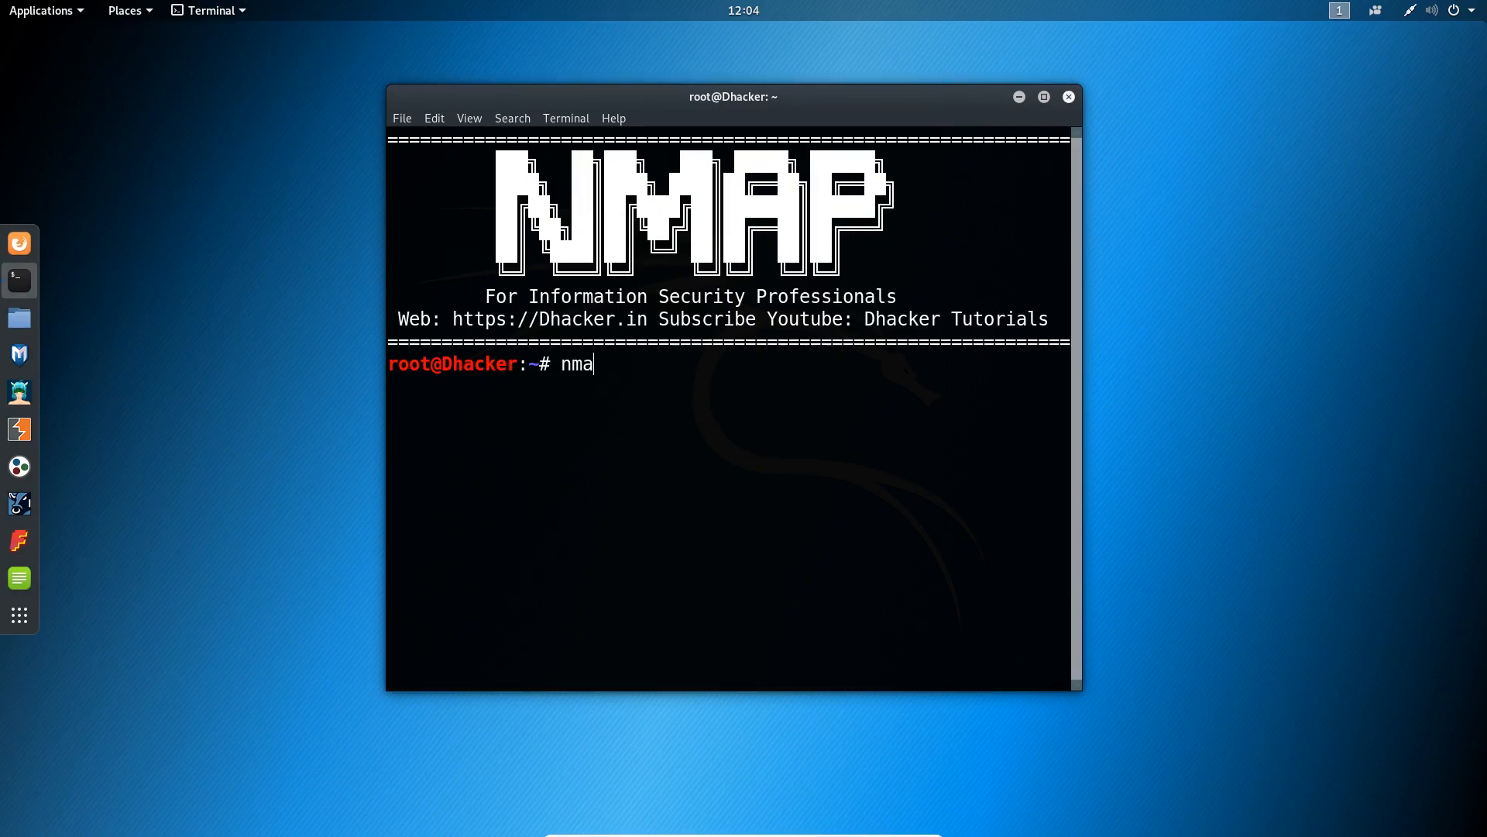
{"action": "type", "text": "p"}
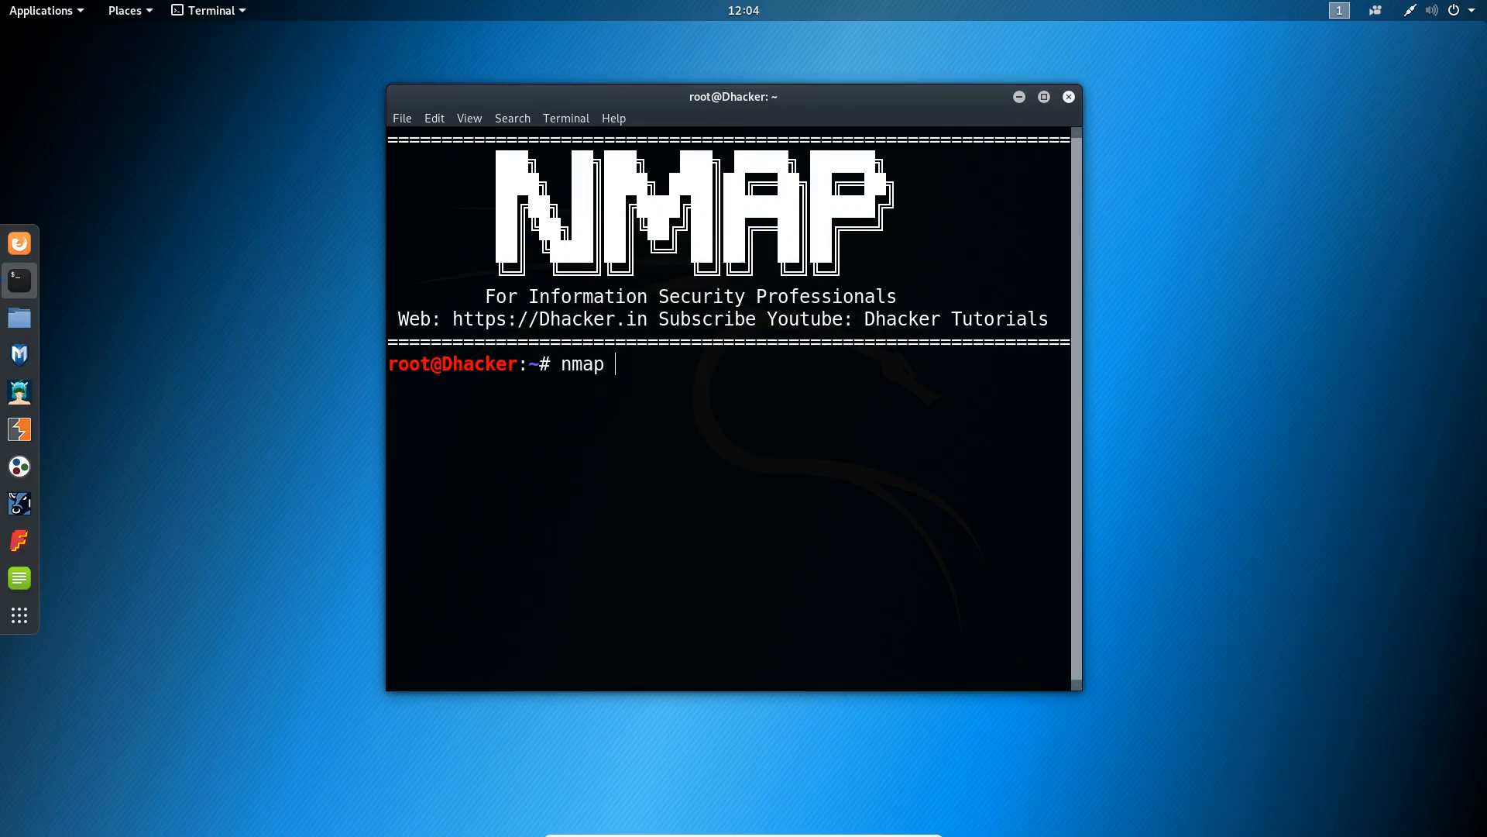
{"action": "type", "text": "-s"}
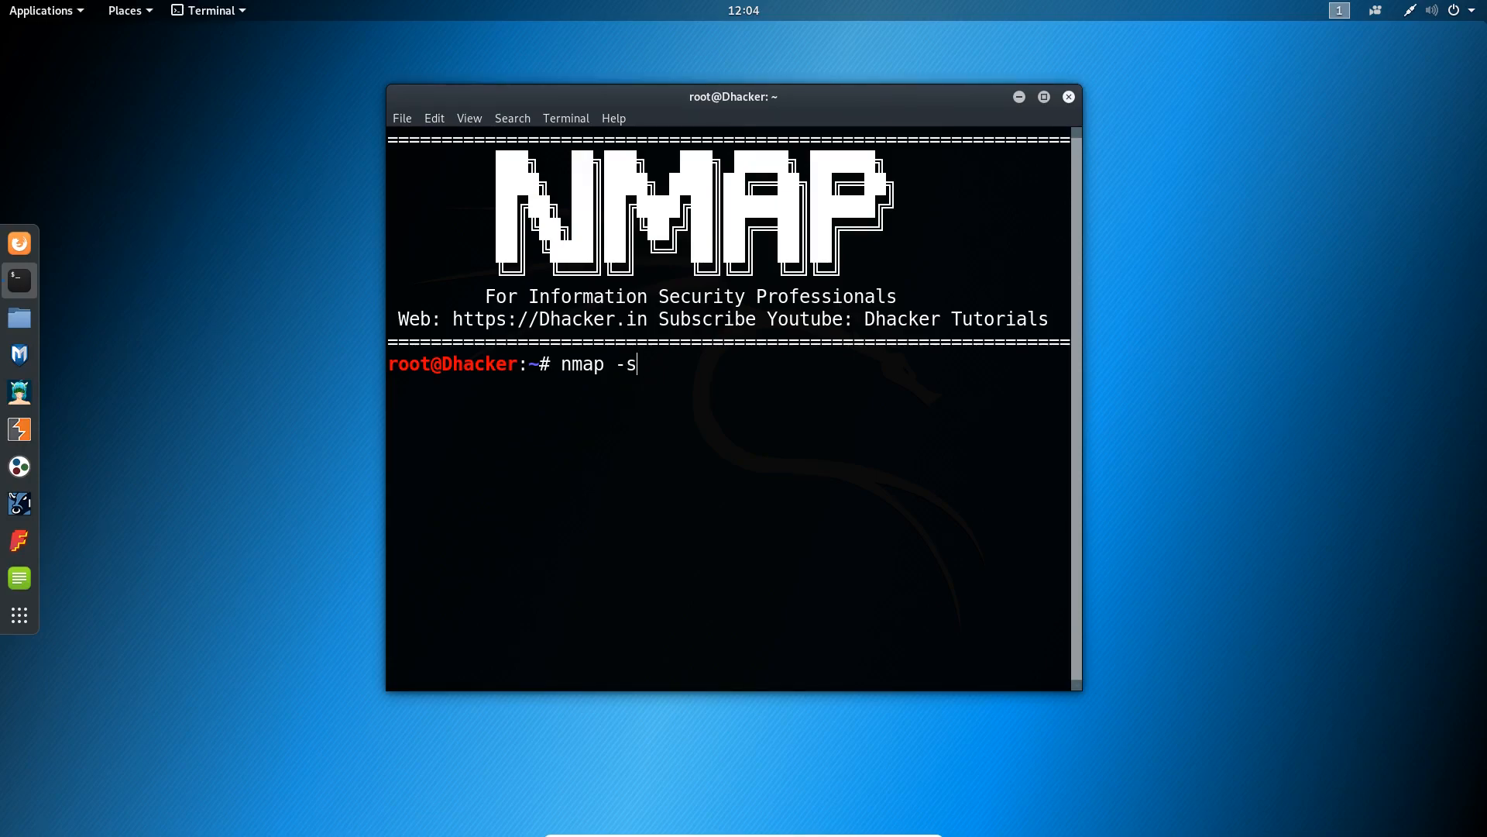
{"action": "type", "text": "S"}
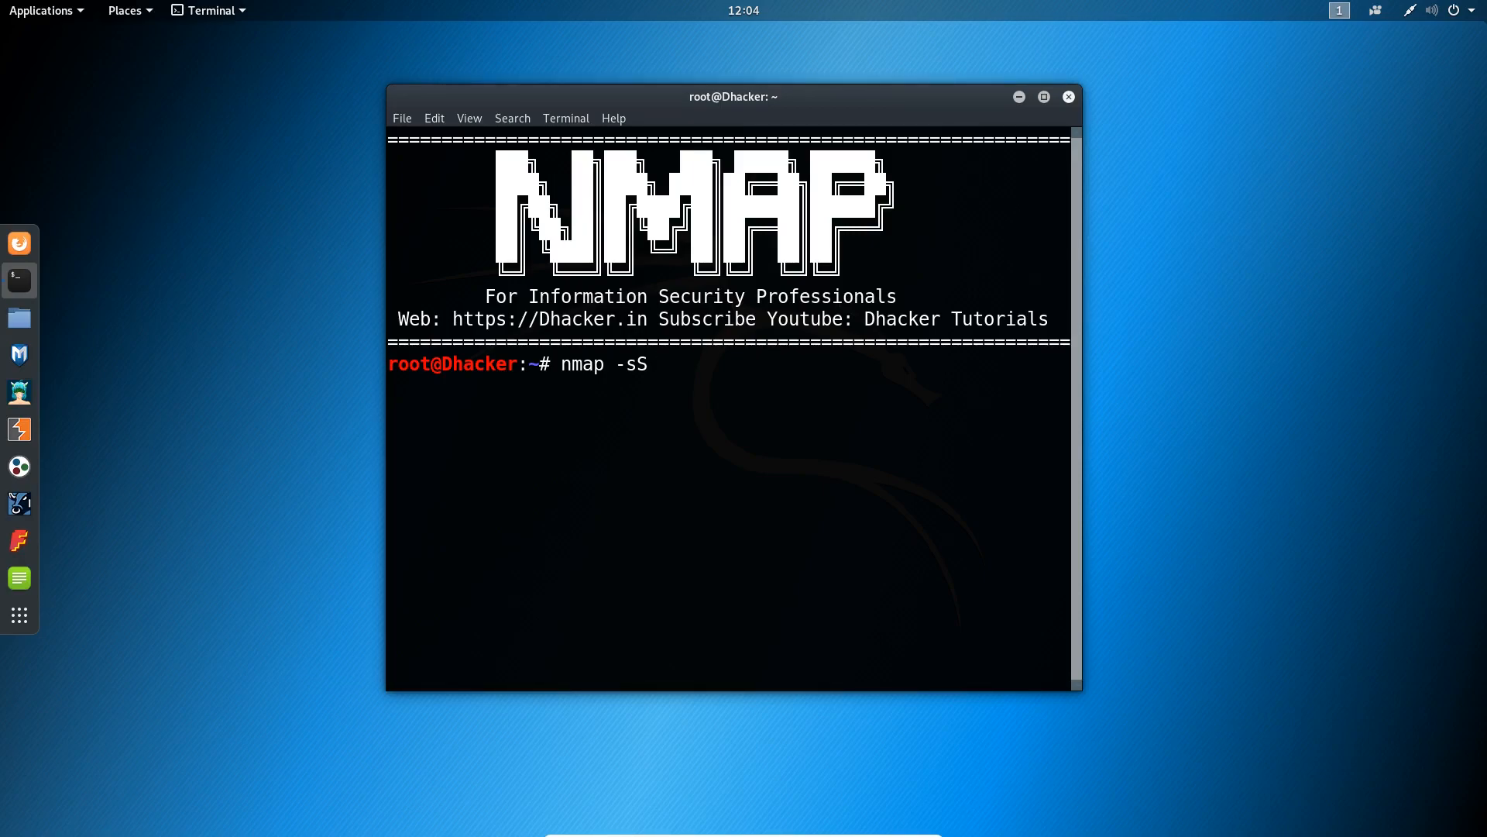
{"action": "type", "text": "-"}
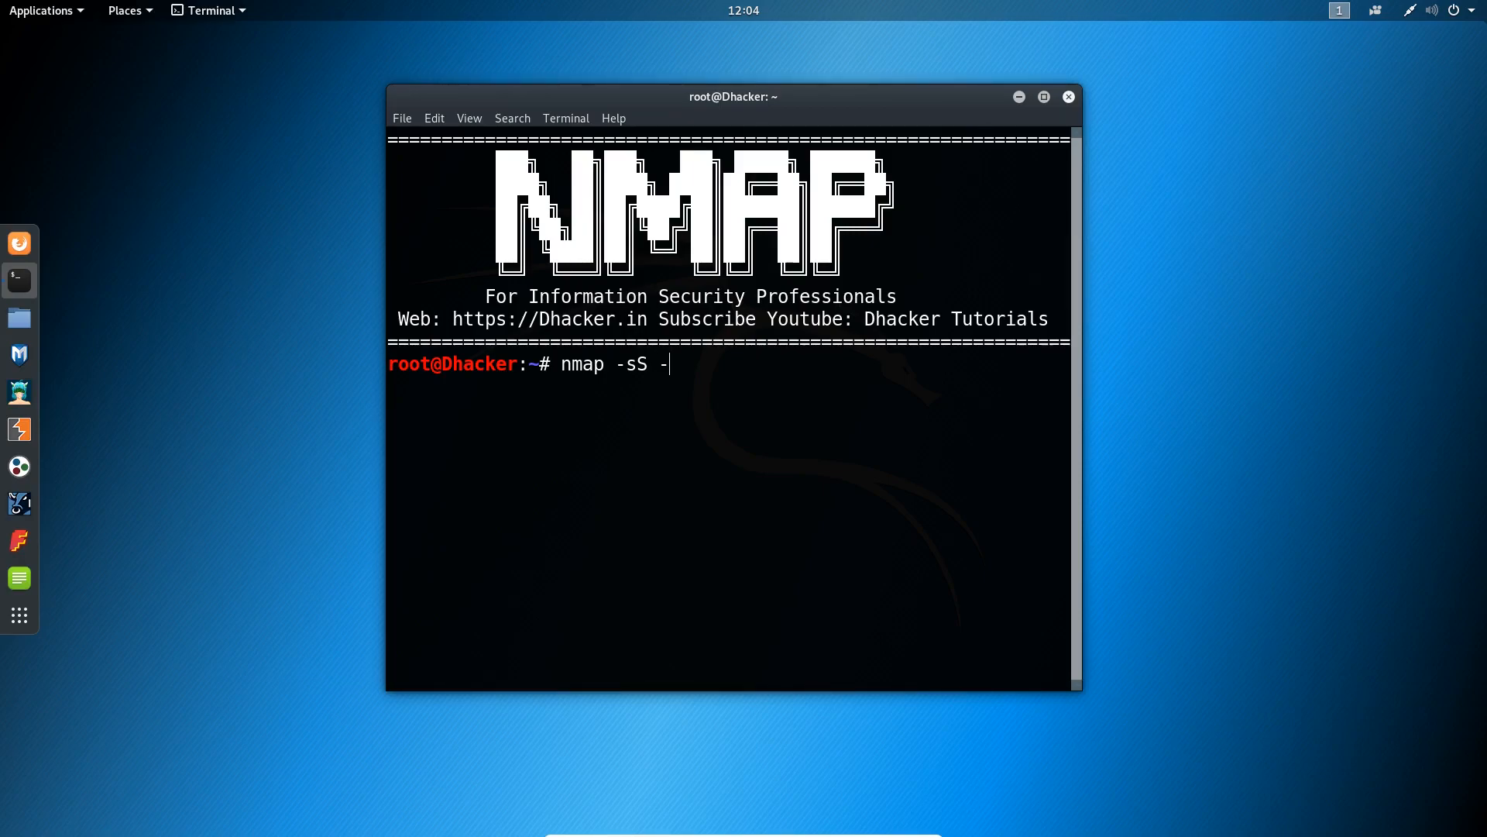
{"action": "type", "text": "O"}
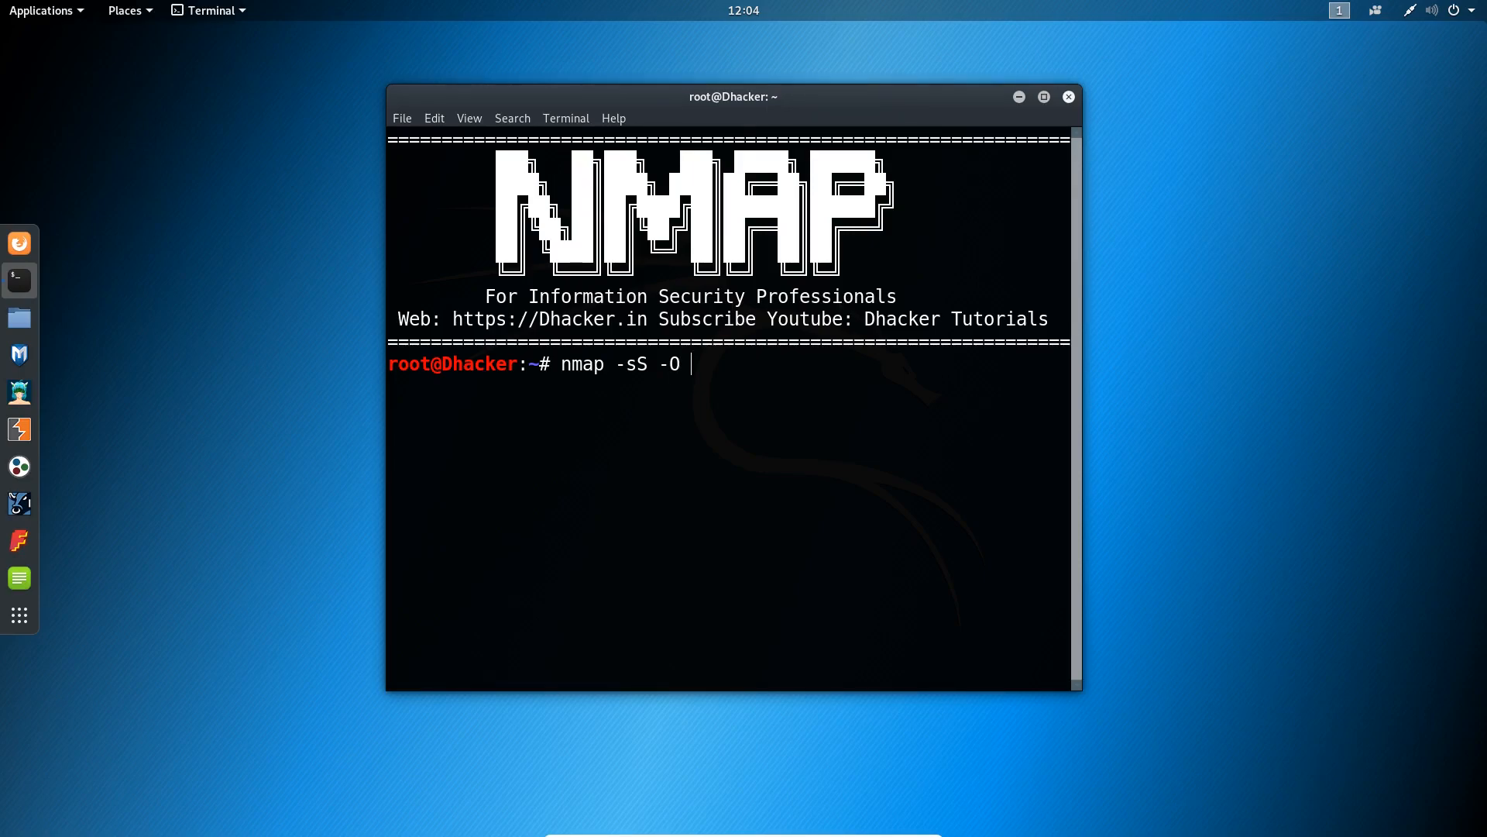
{"action": "type", "text": "192.168."}
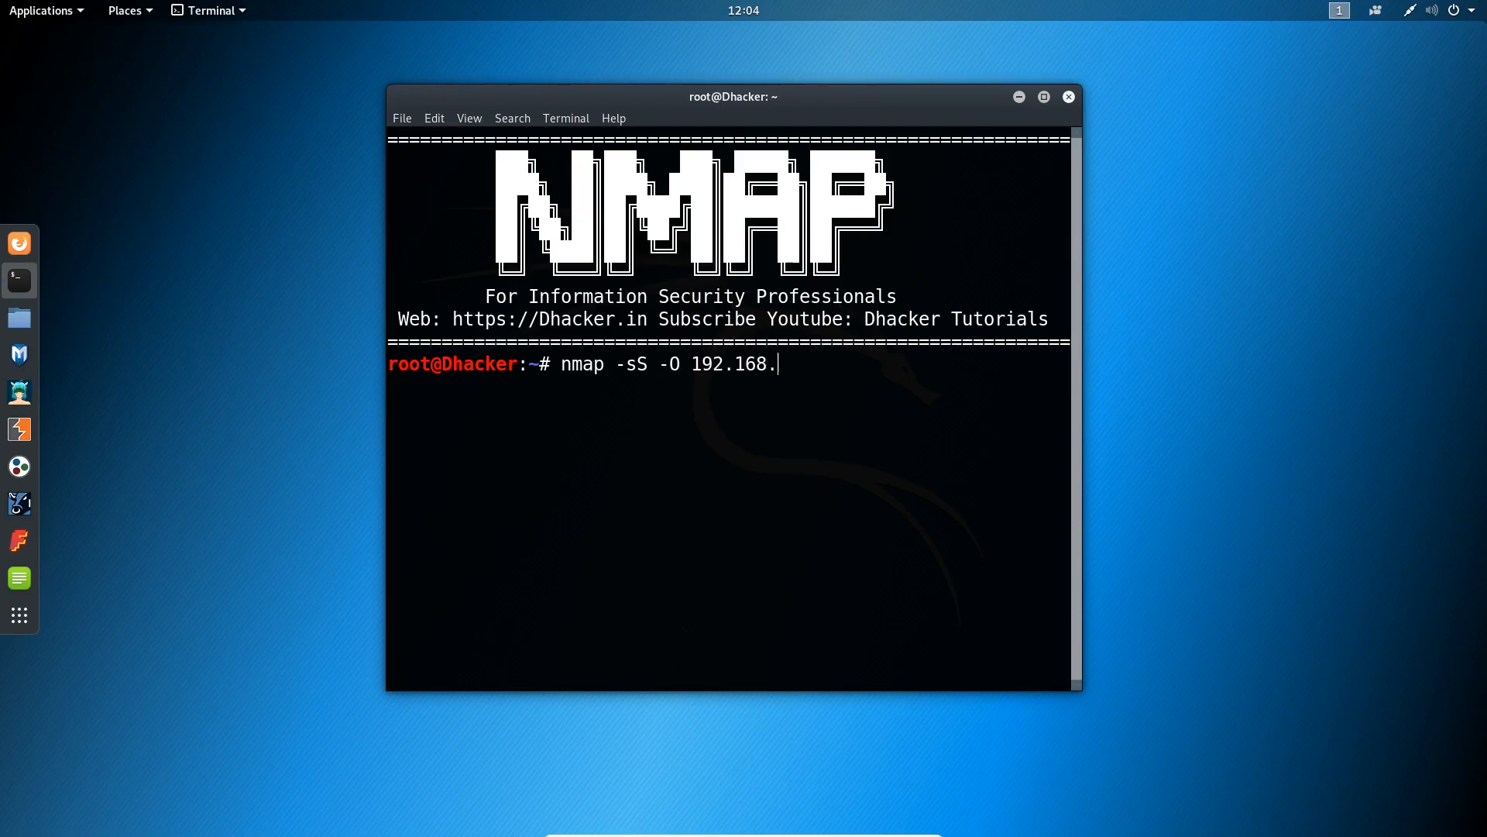
{"action": "type", "text": "0.107"}
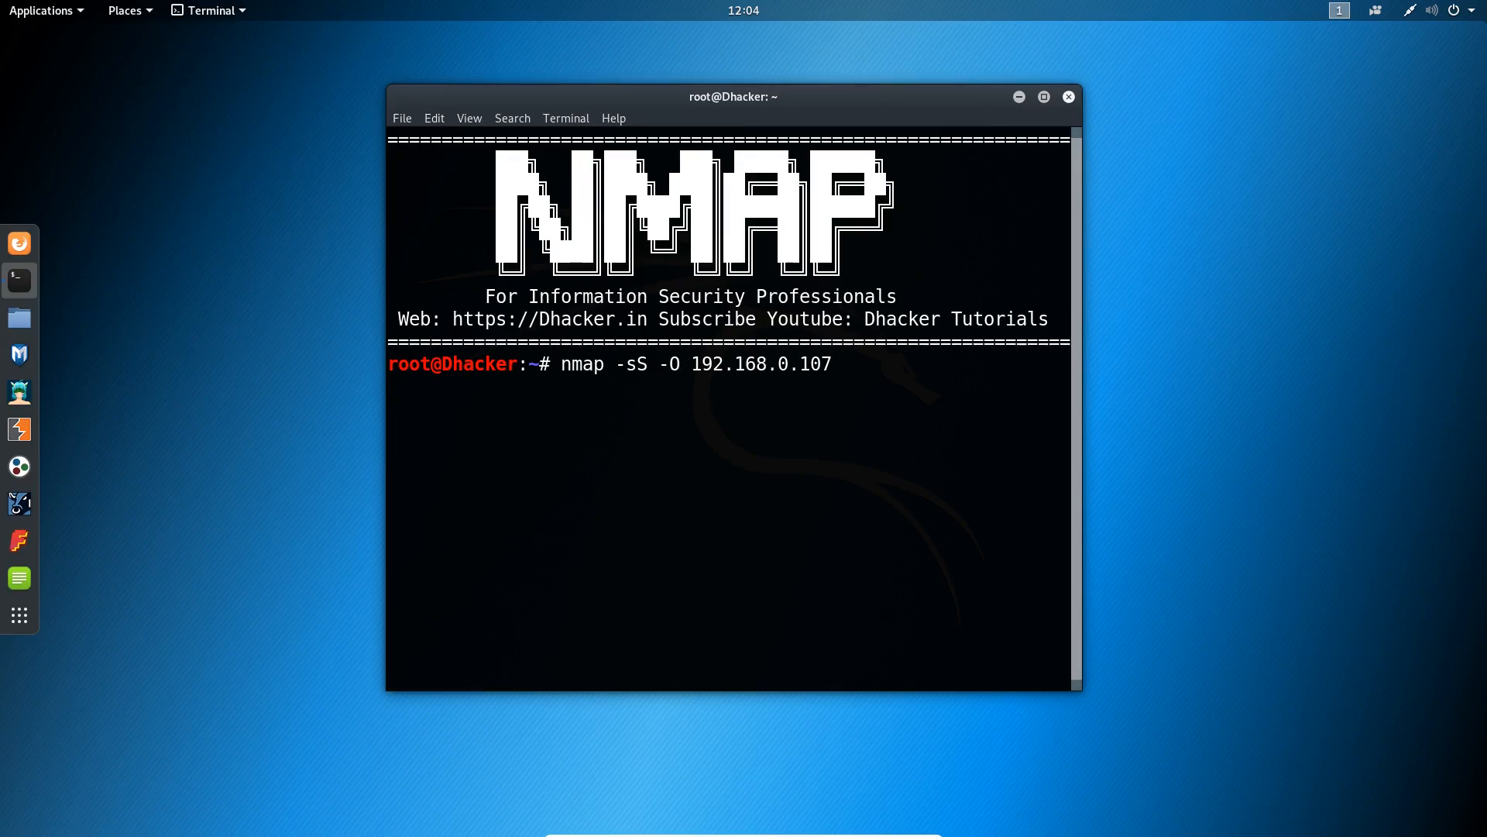
{"action": "key", "text": "Return"}
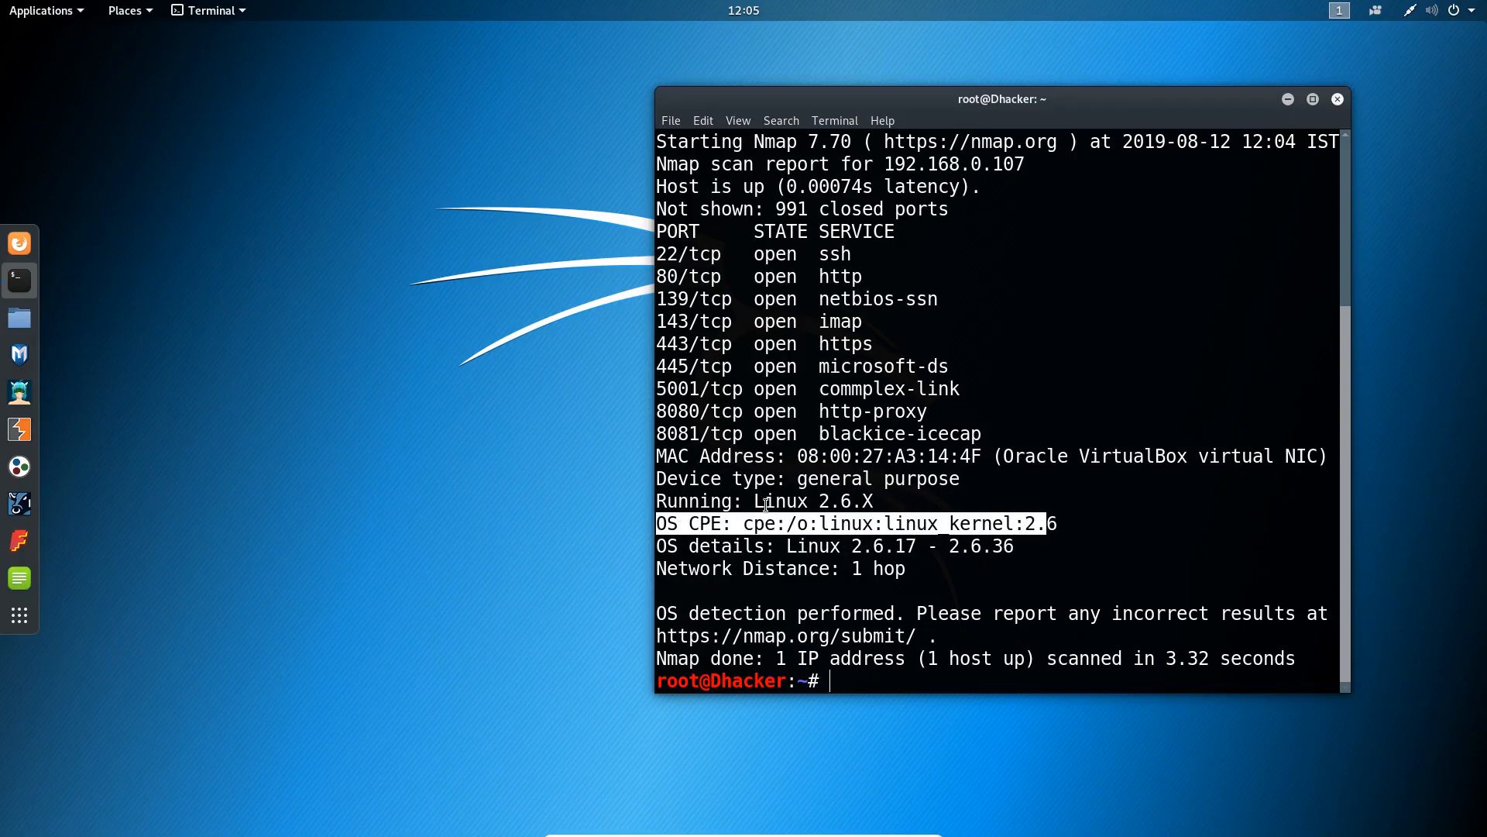
{"action": "mouse_move", "coordinate": [745, 114]}
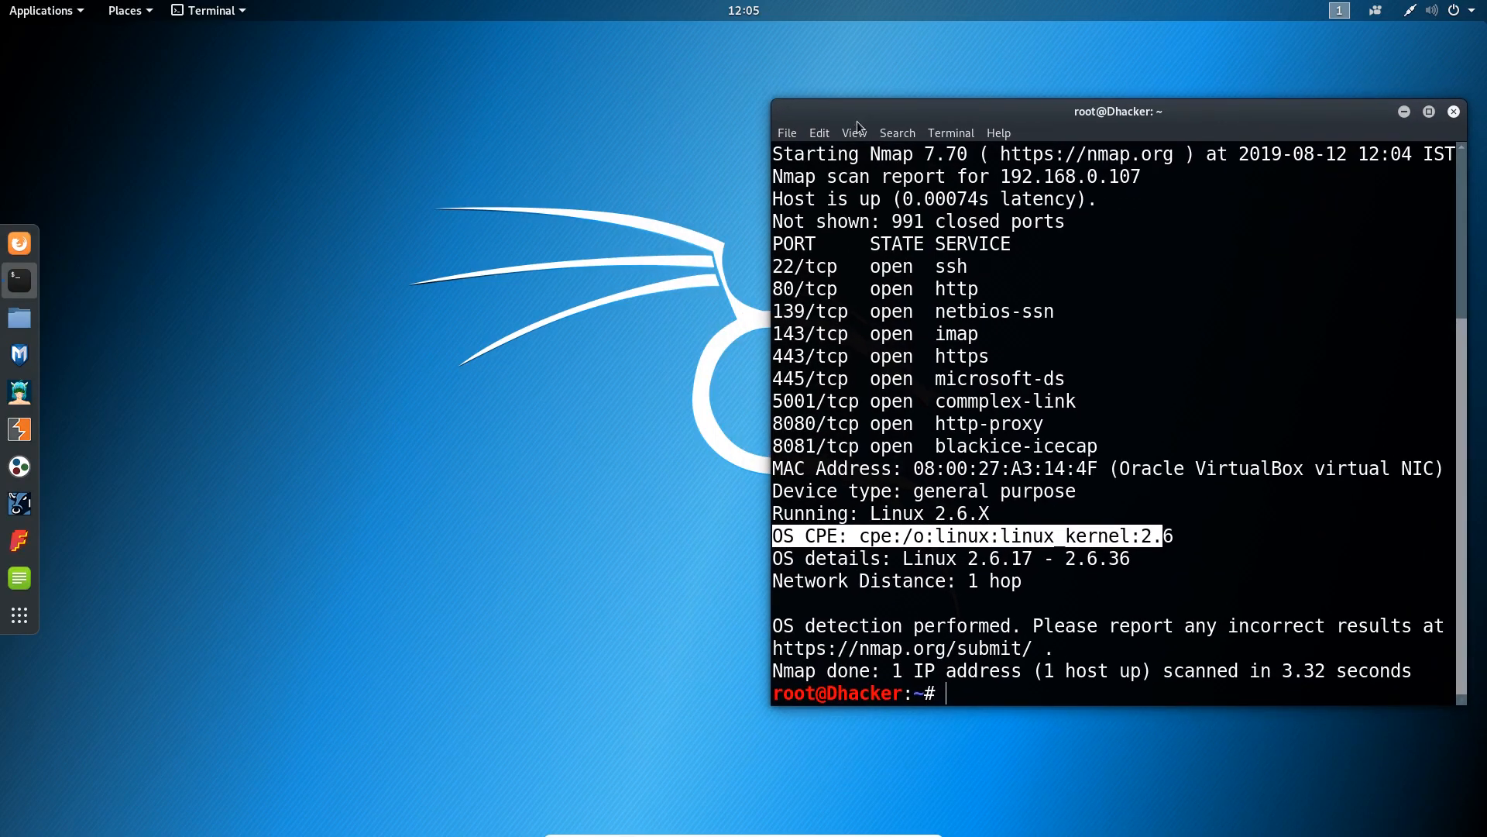
{"action": "mouse_move", "coordinate": [19, 281]}
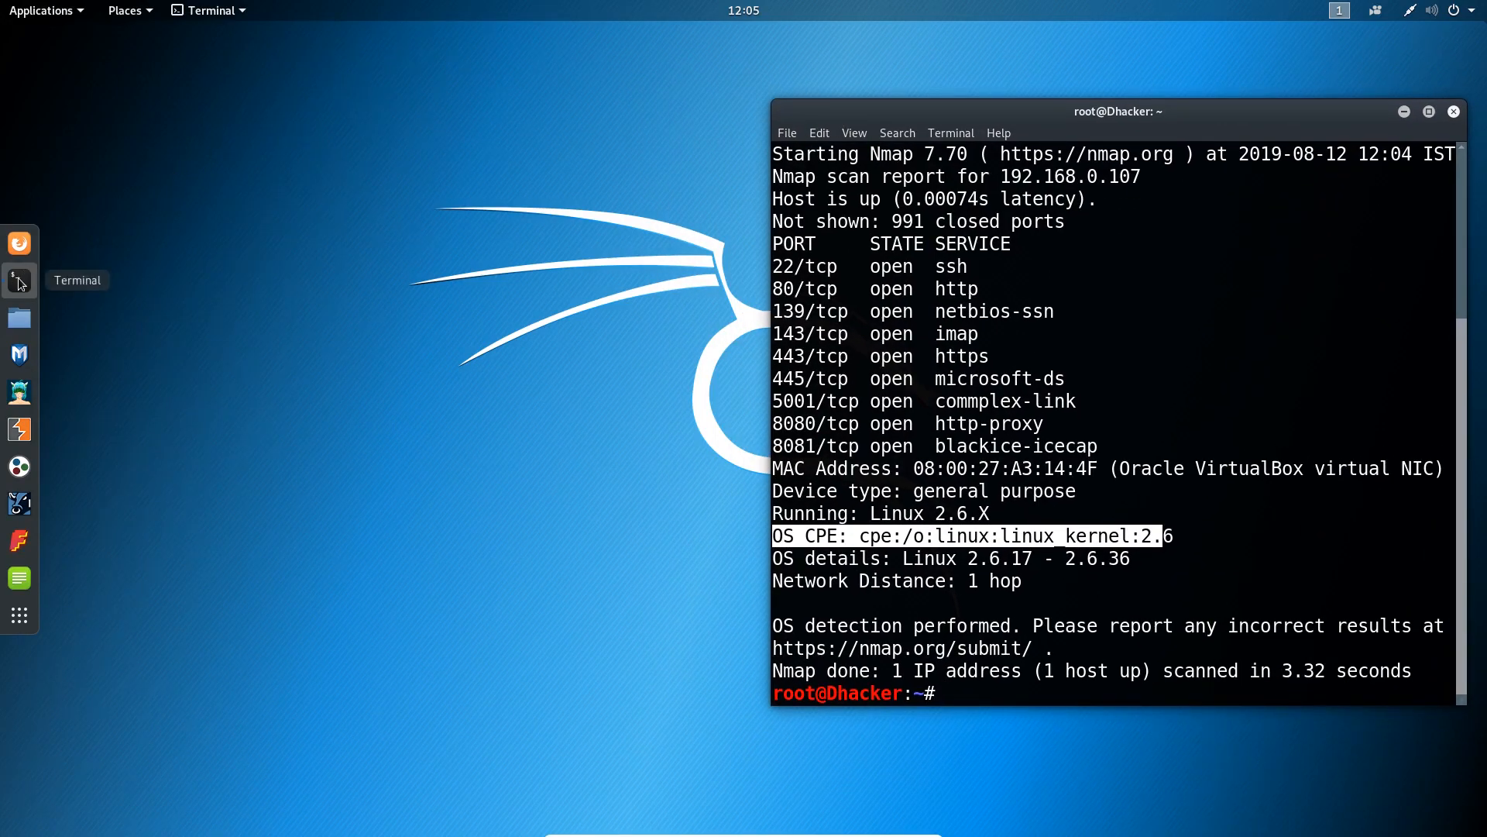
Bring up the Terminal dock icon's context menu after the scan results appear
{"action": "right_click", "coordinate": [19, 281]}
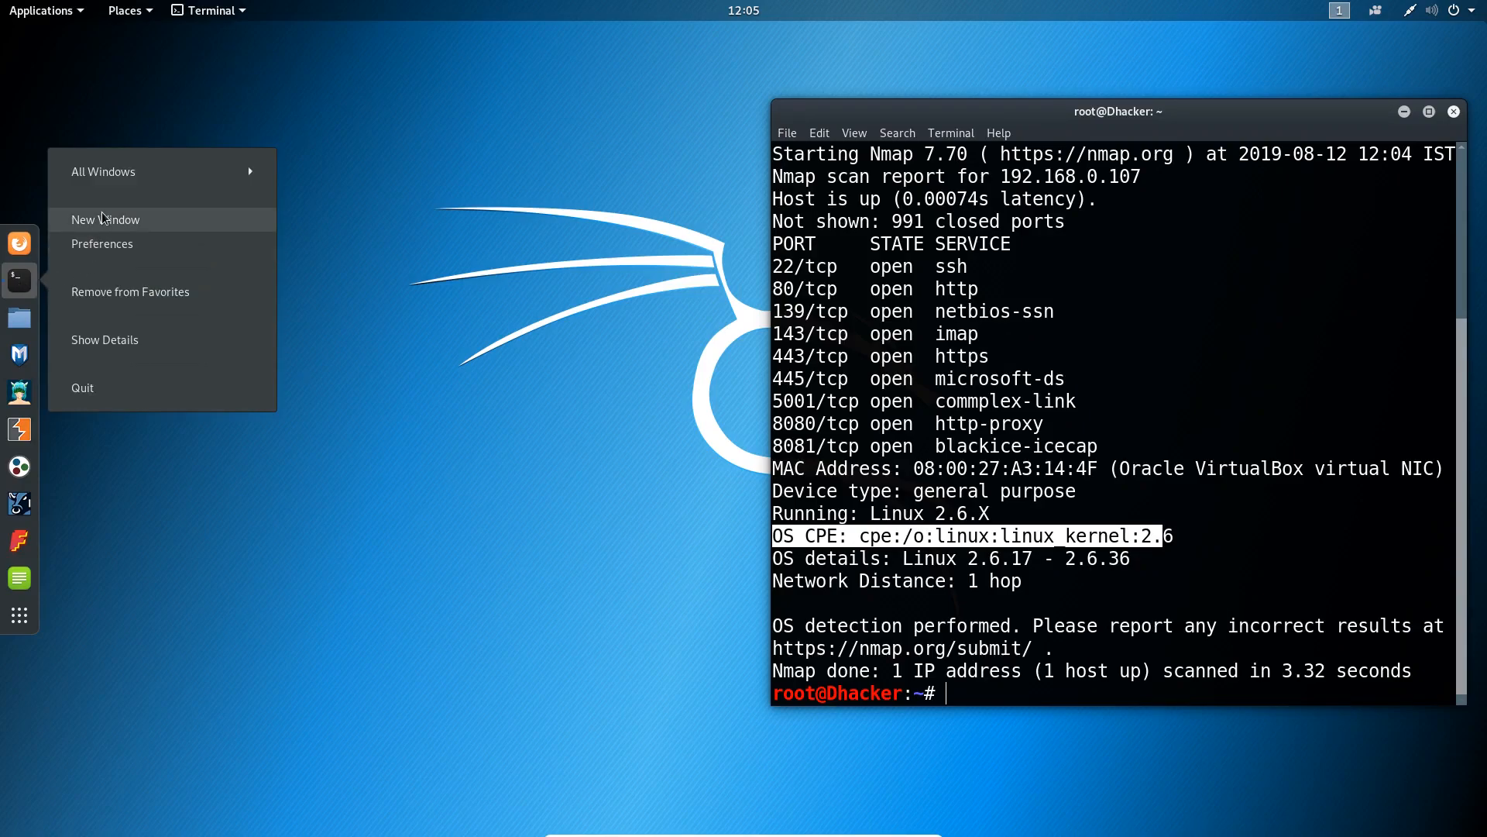
Open a second terminal window on the left and give it focus, clearing a stray character
{"action": "left_click", "coordinate": [105, 219]}
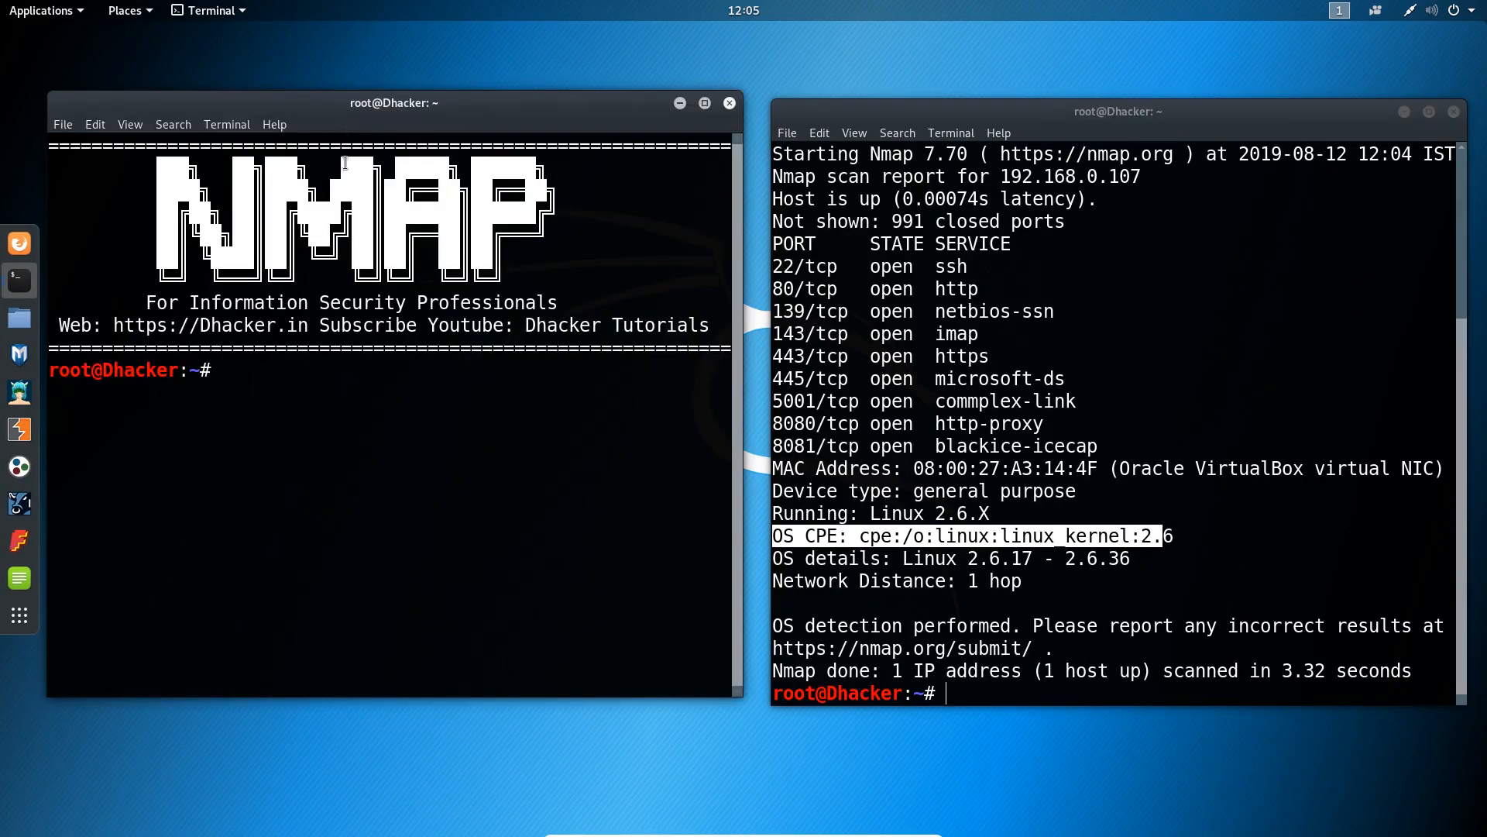
{"action": "type", "text": "n"}
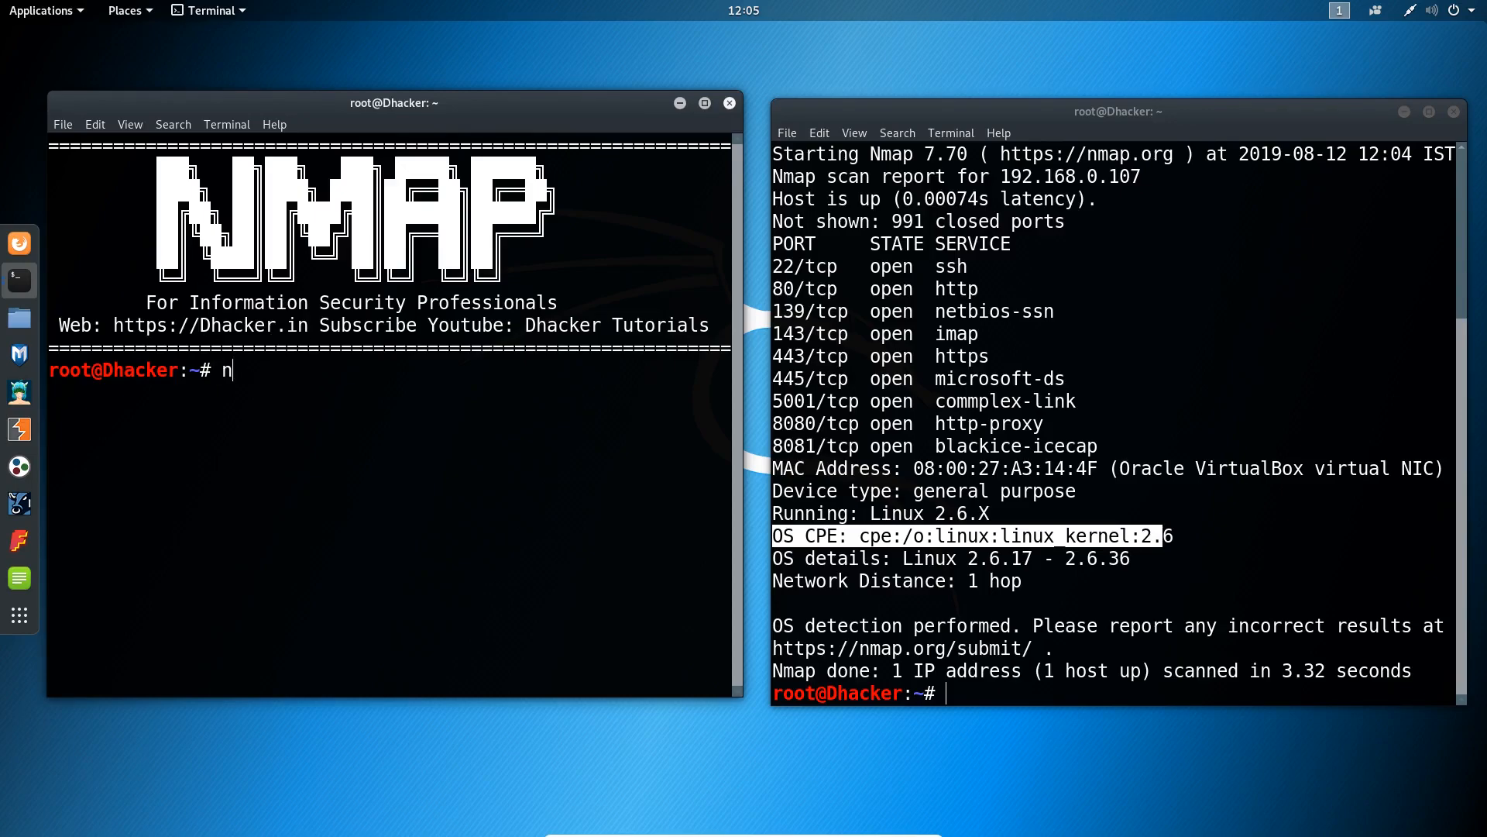
{"action": "key", "text": "BackSpace"}
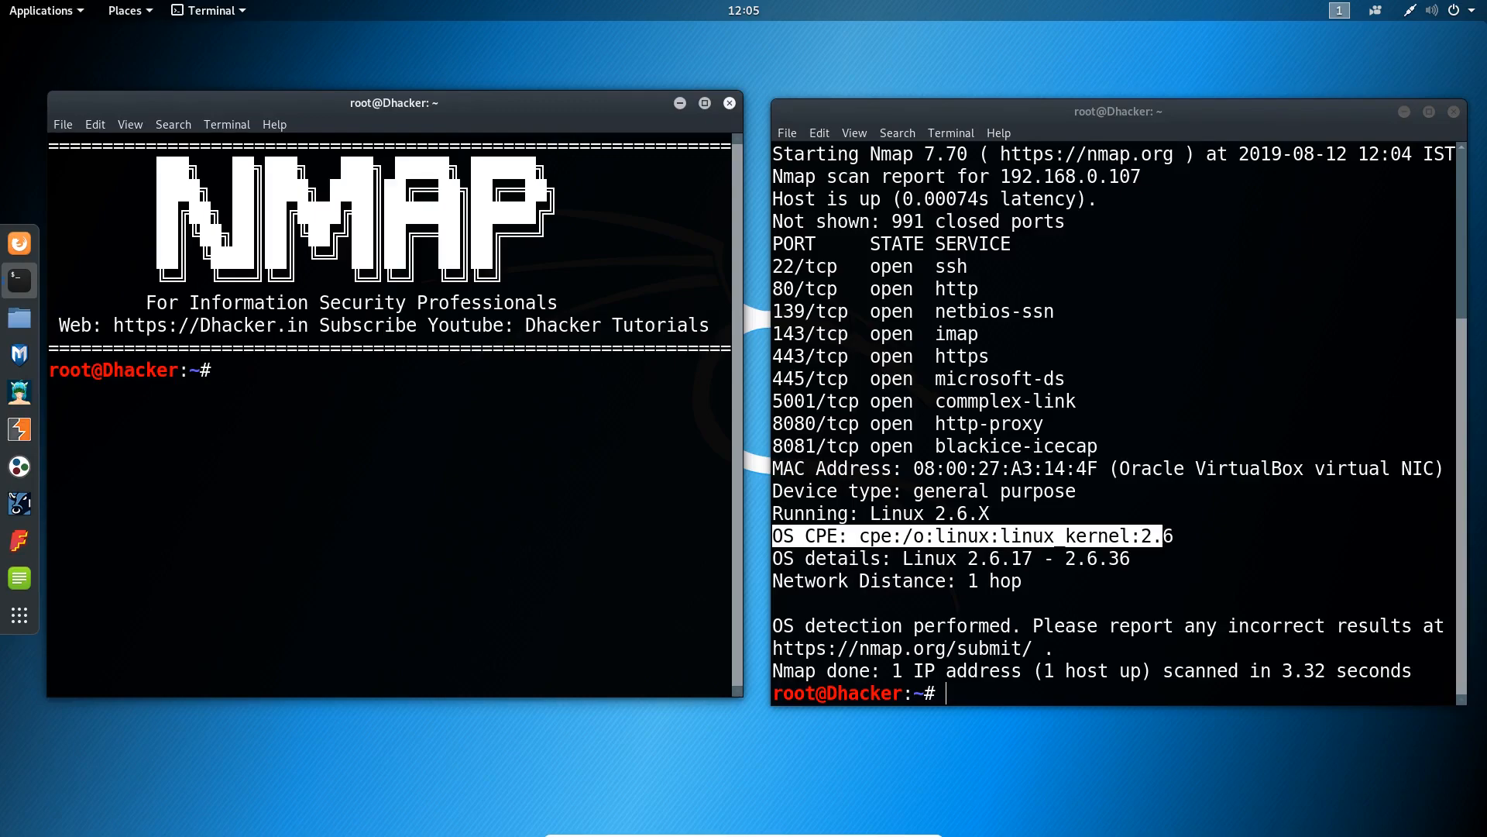
{"action": "left_click", "coordinate": [223, 369]}
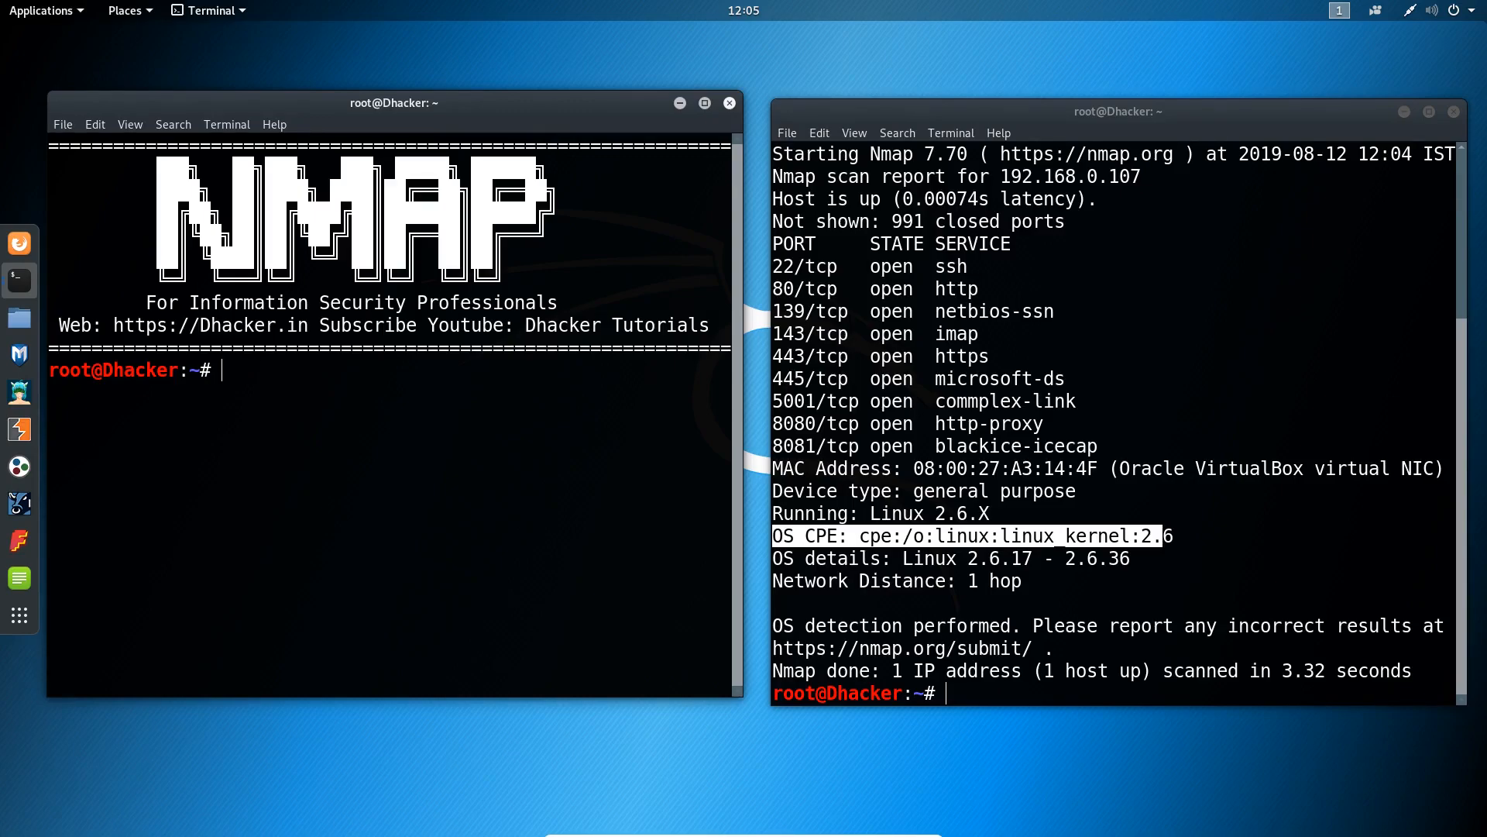
Begin entering nmap -sS 192.168.0. for a plain SYN scan of the same host
{"action": "type", "text": "nm"}
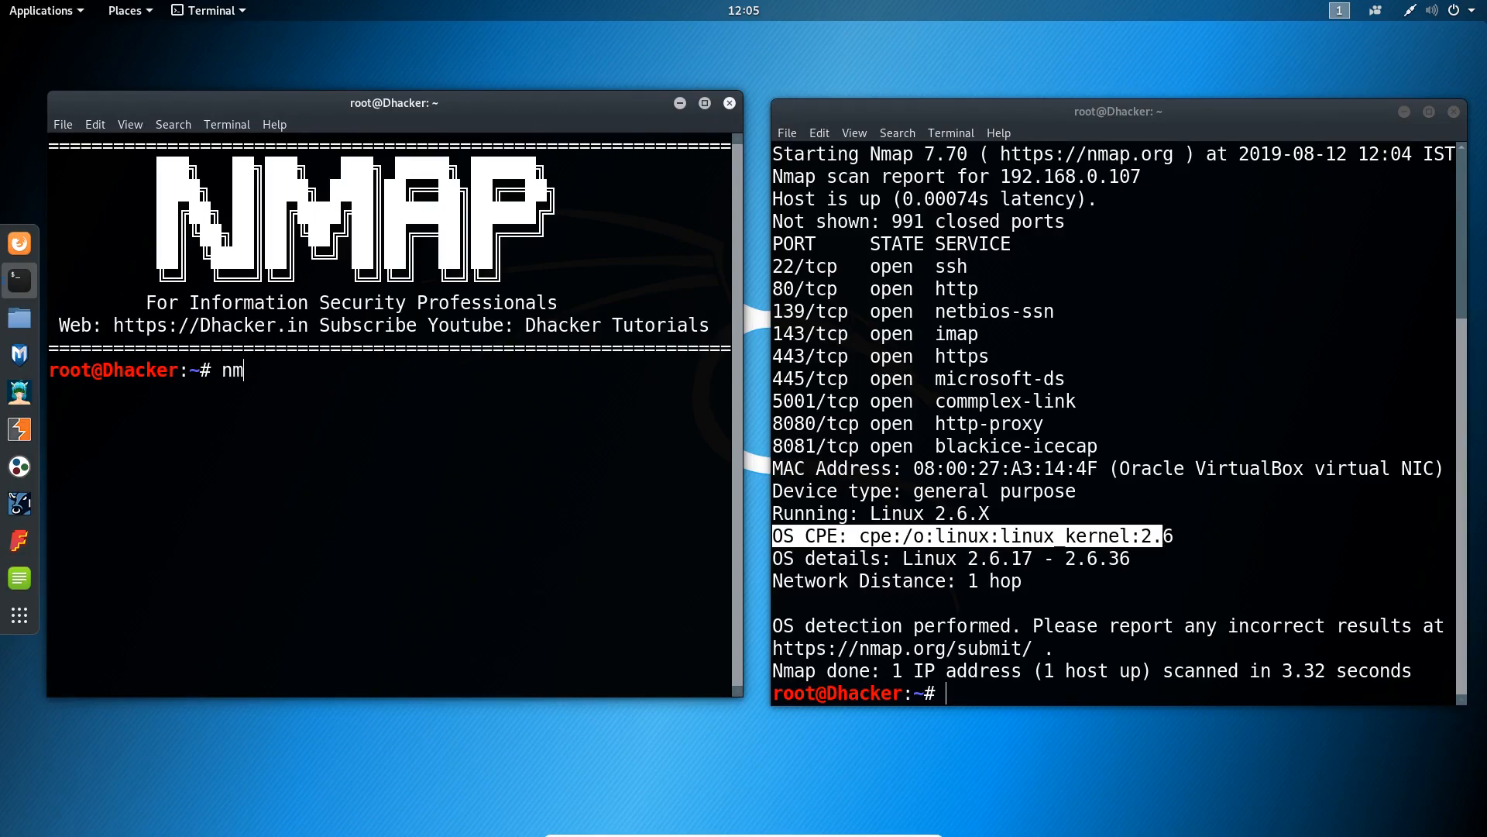
{"action": "type", "text": "ap -"}
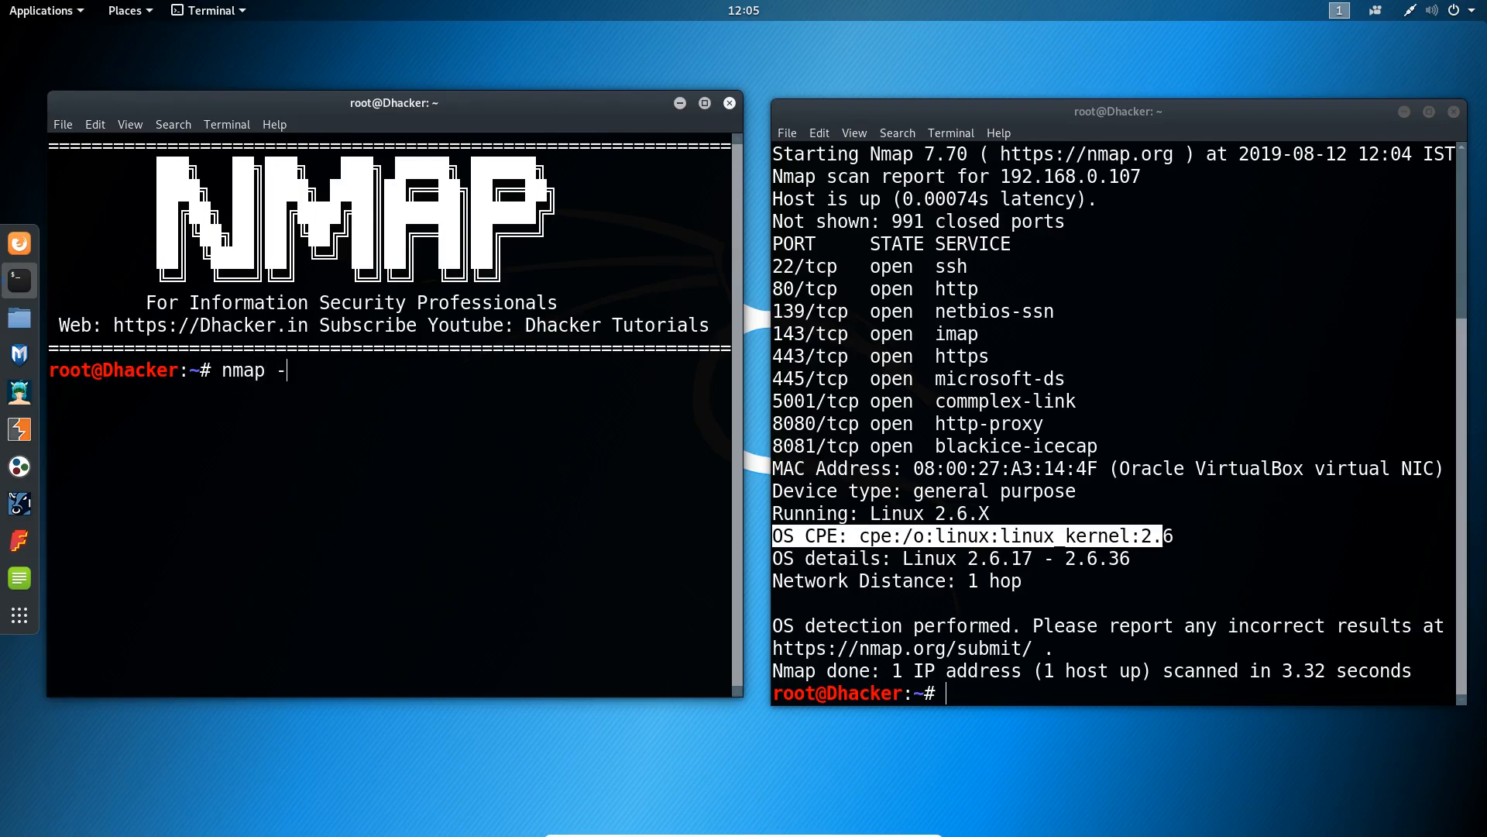
{"action": "type", "text": "sS"}
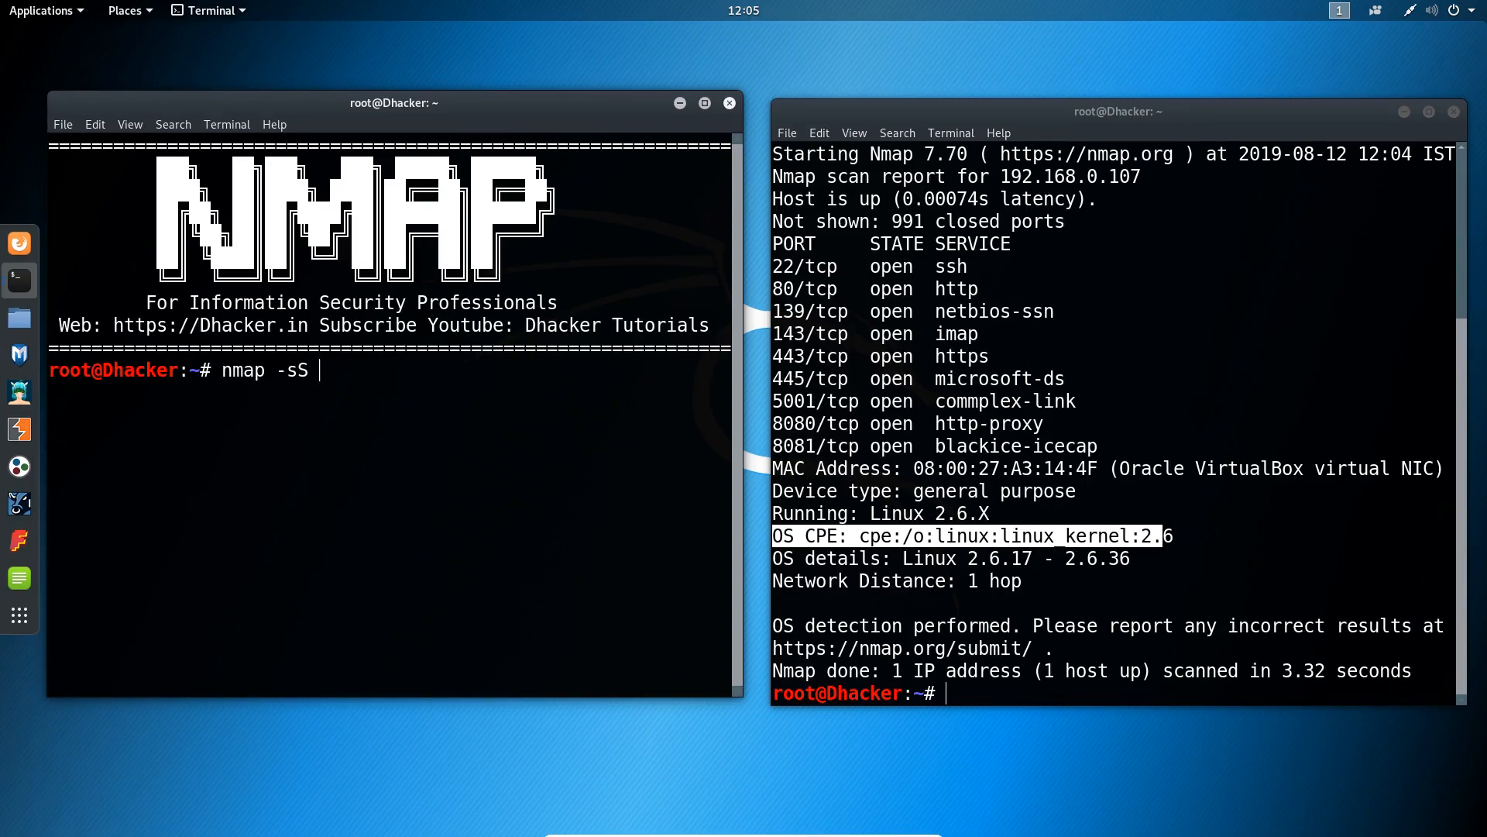
{"action": "type", "text": "192.168.0."}
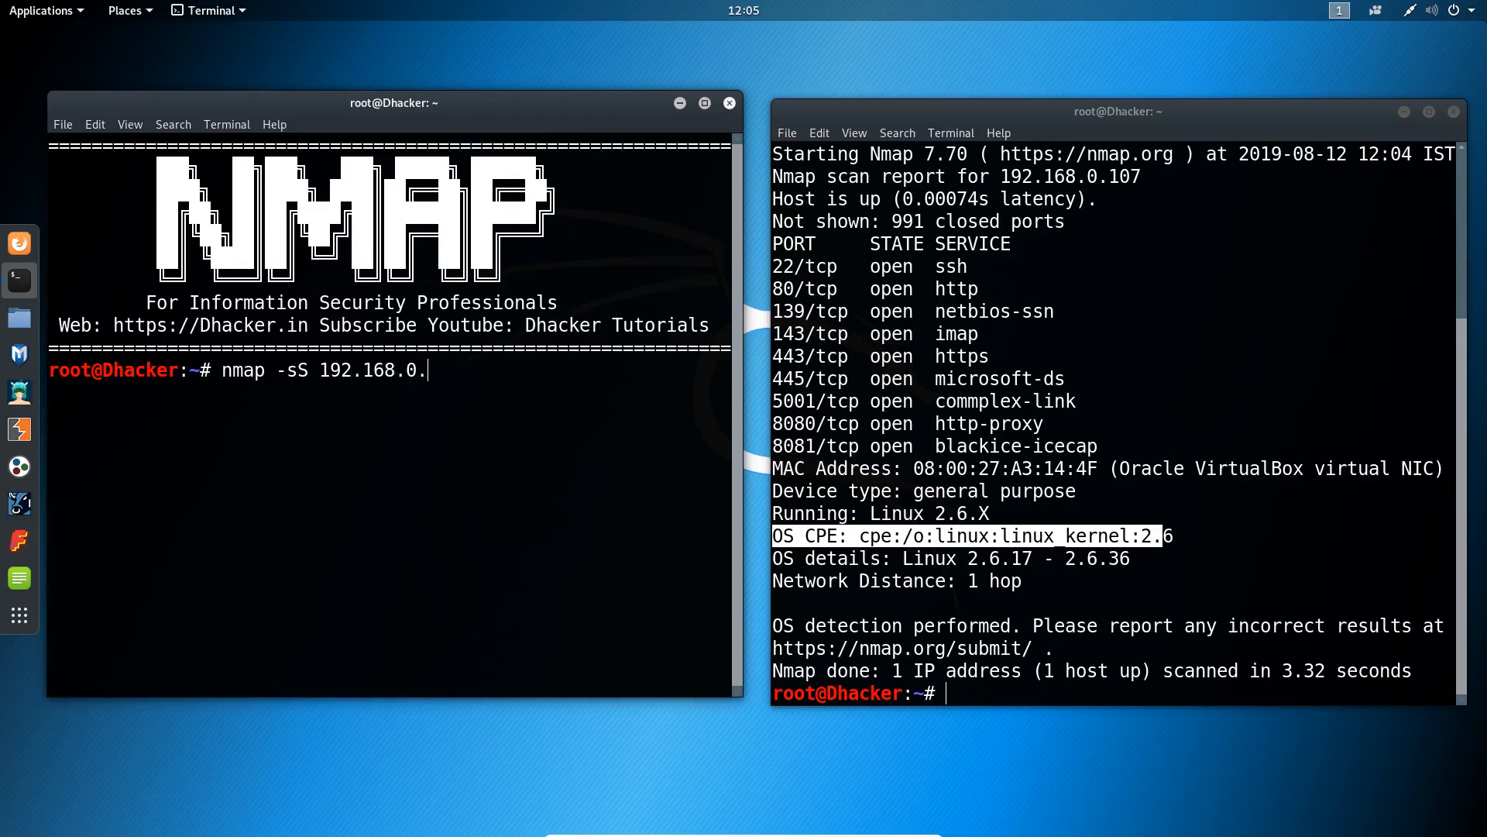
Run the plain SYN scan and highlight the Linux version and Running lines in the right window
{"action": "key", "text": "Return"}
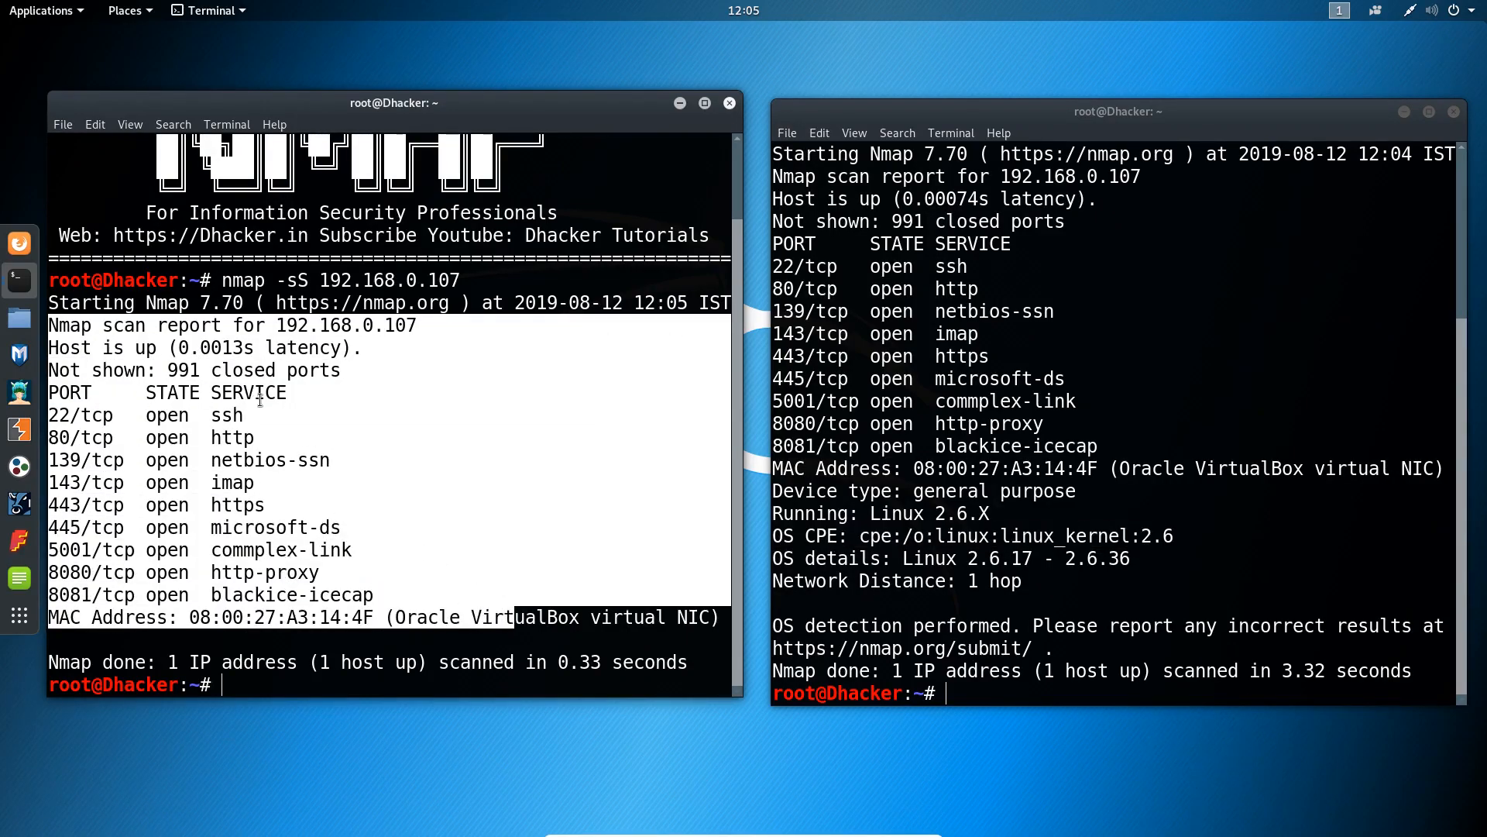
{"action": "mouse_move", "coordinate": [783, 509]}
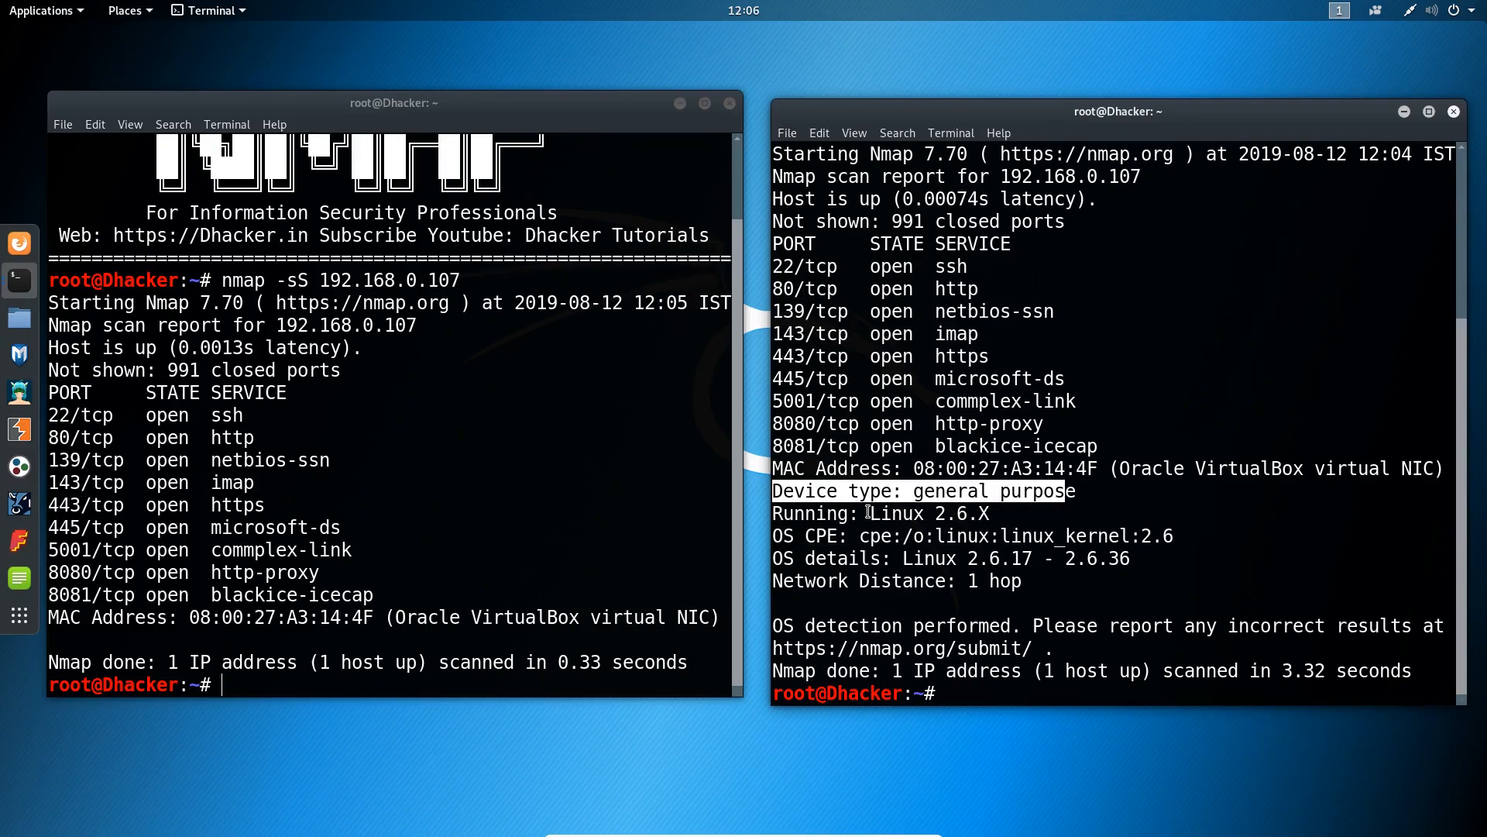
{"action": "double_click", "coordinate": [903, 513]}
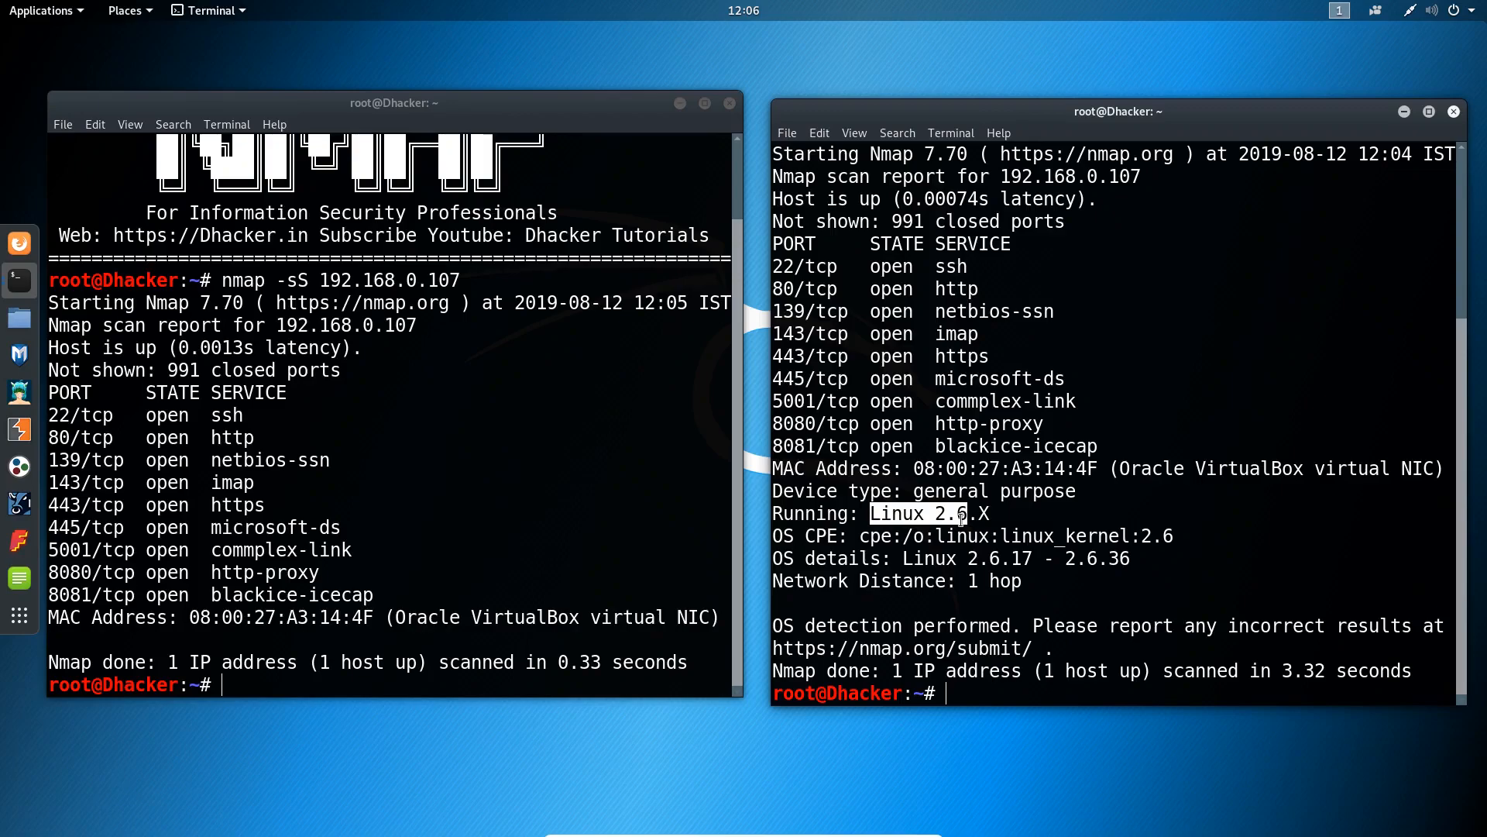
{"action": "left_click", "coordinate": [993, 513]}
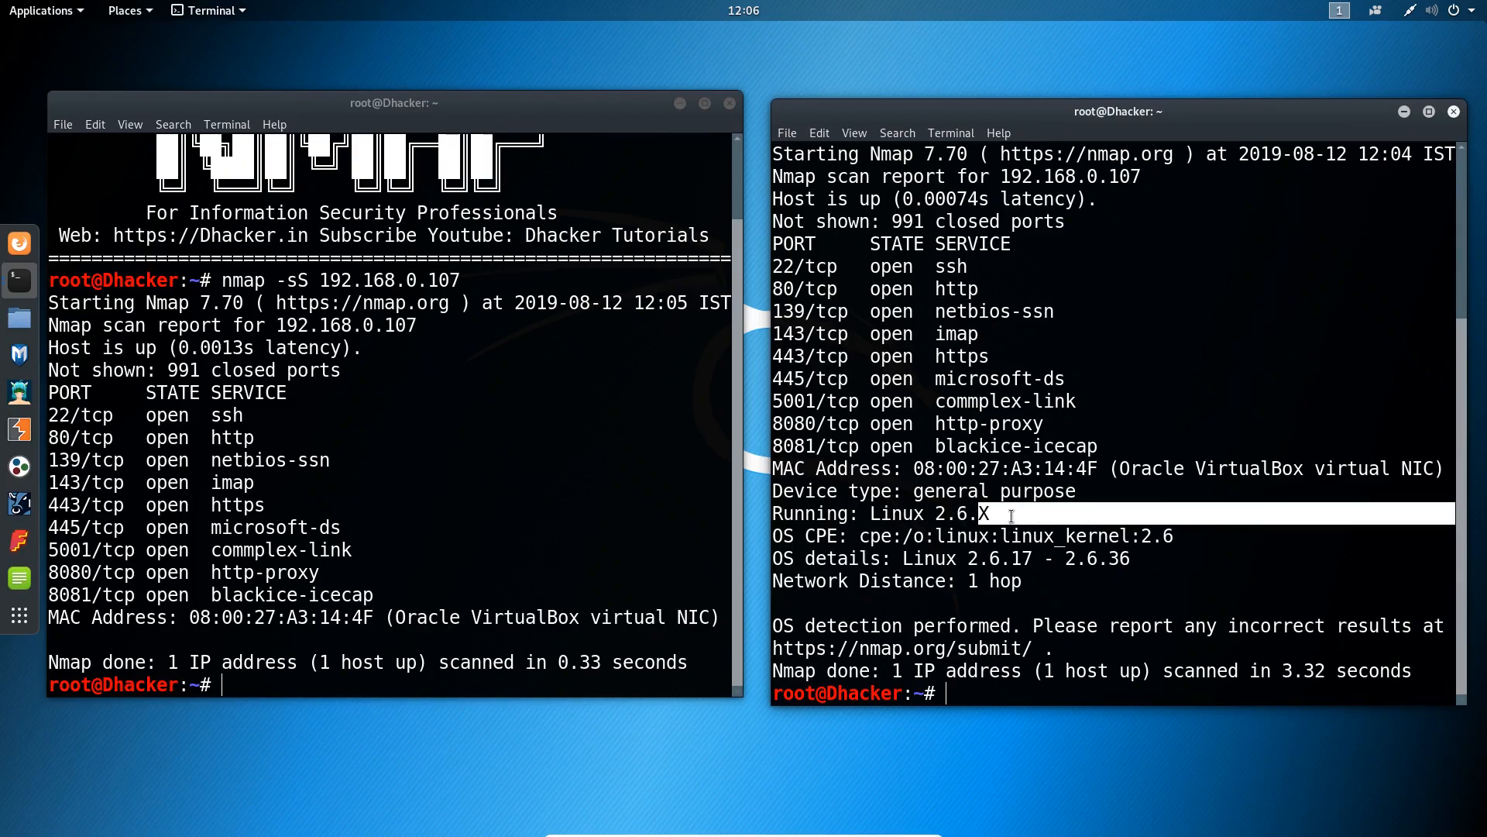